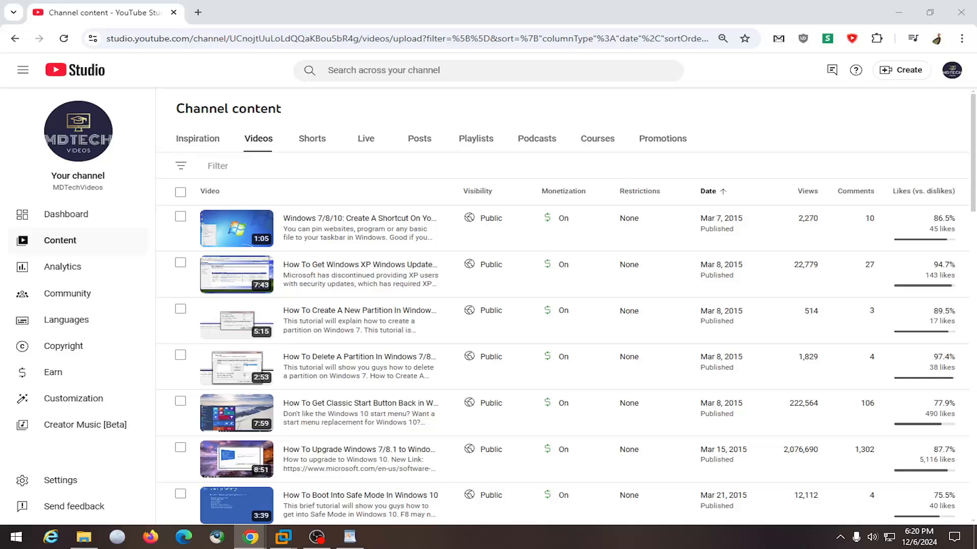
mouse_move(349, 309)
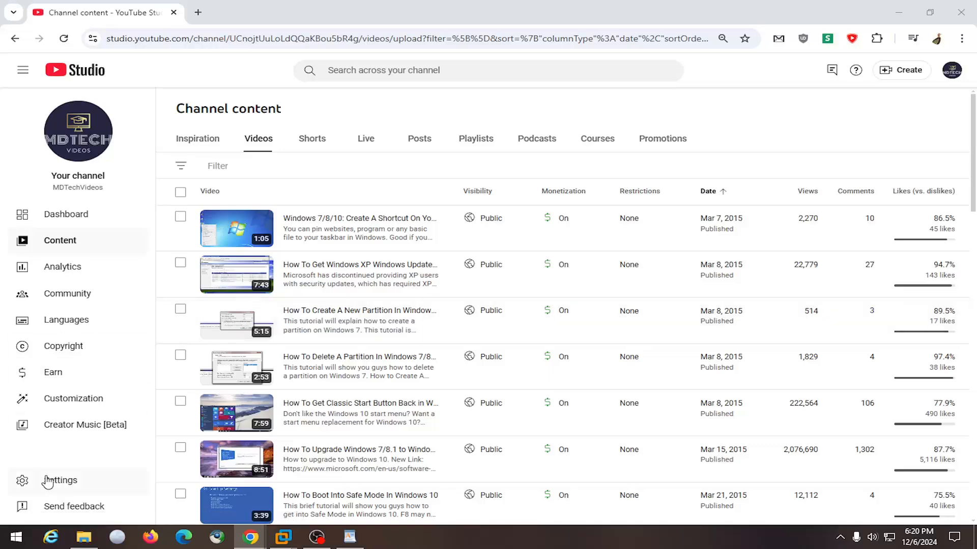
Step: Go from Channel content to the Settings dialog's Community moderation section
click(60, 480)
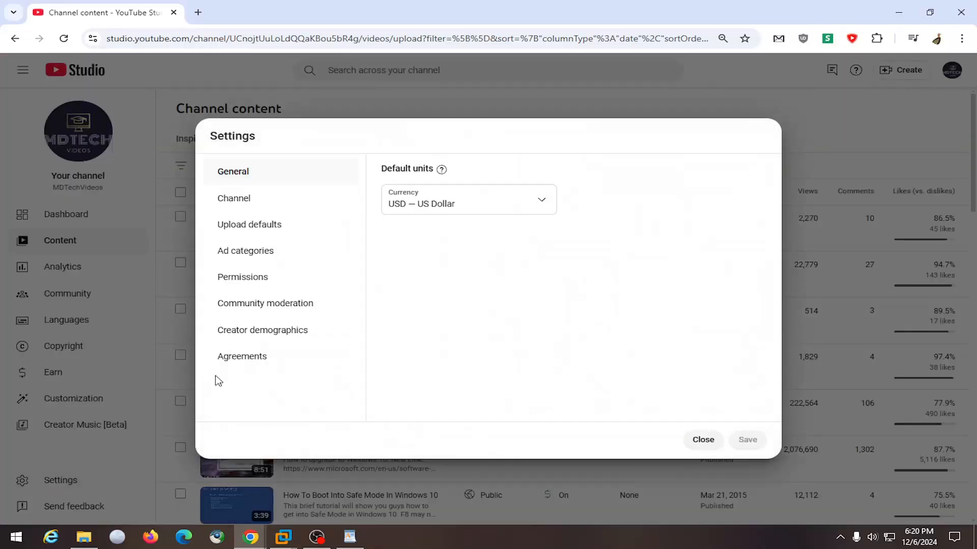
mouse_move(265, 303)
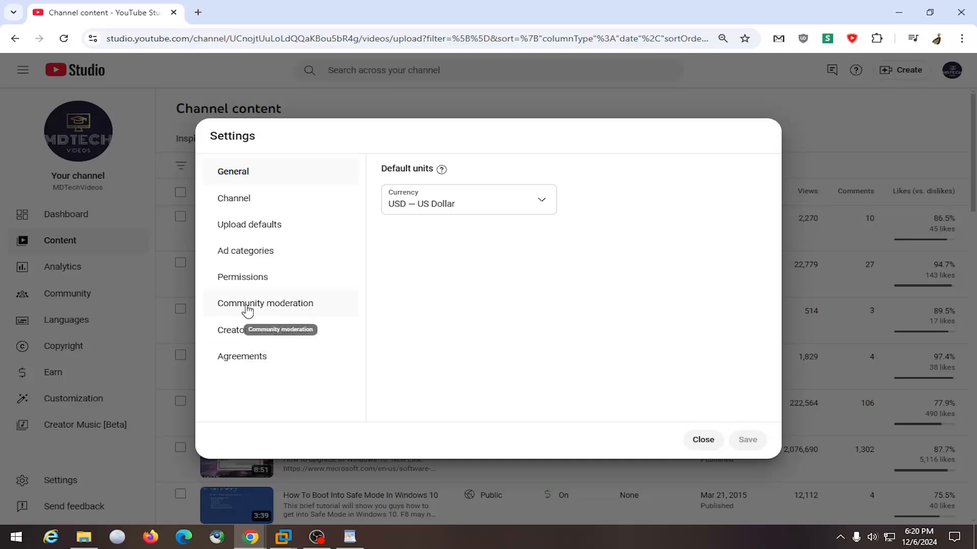
click(264, 304)
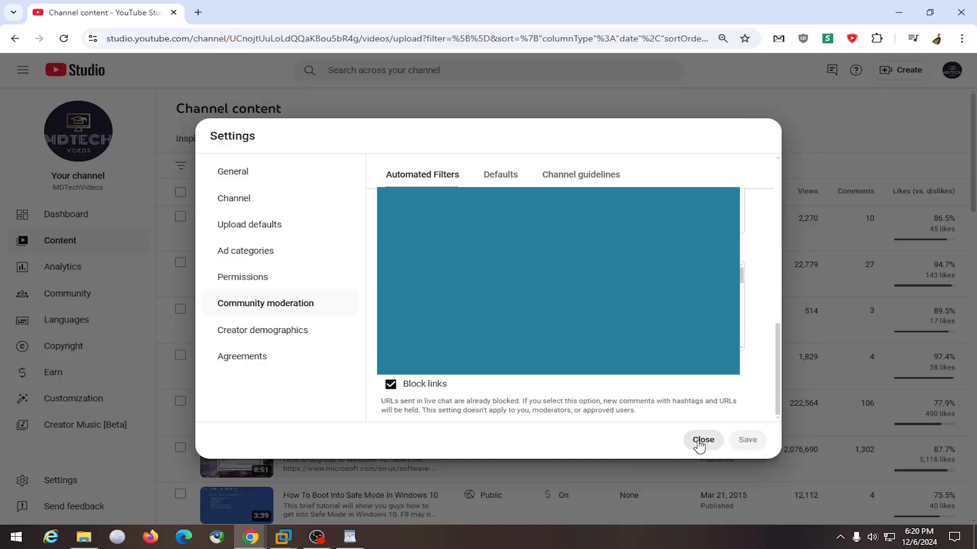
mouse_move(434, 414)
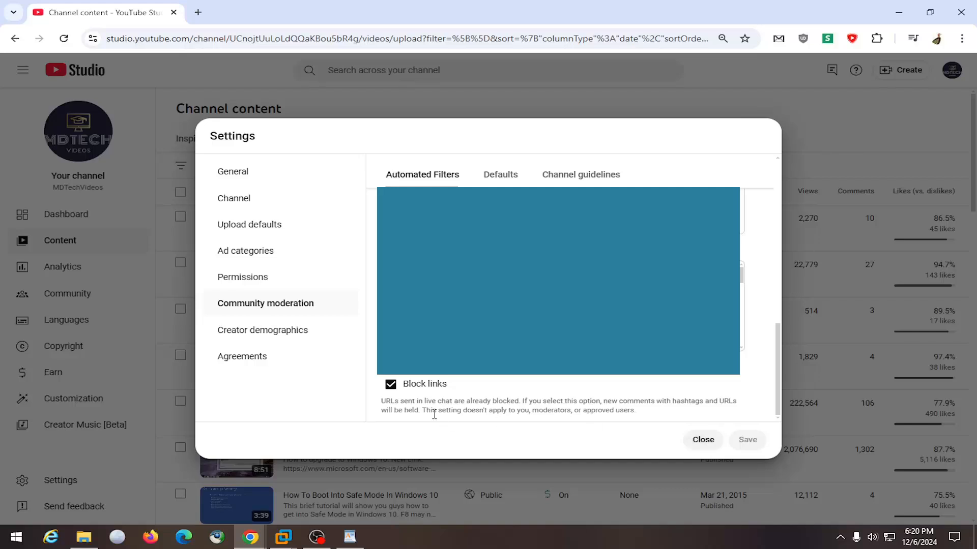
mouse_move(428, 411)
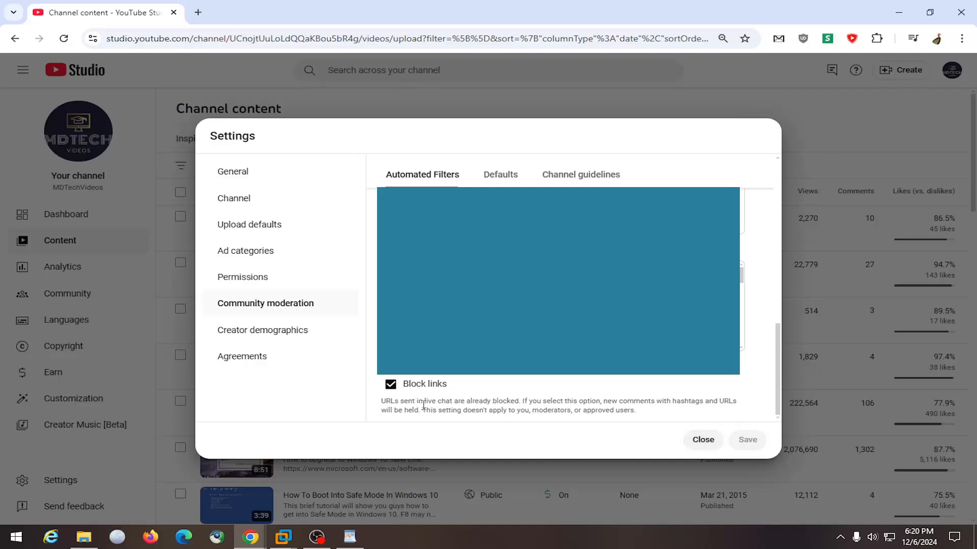
mouse_move(739, 444)
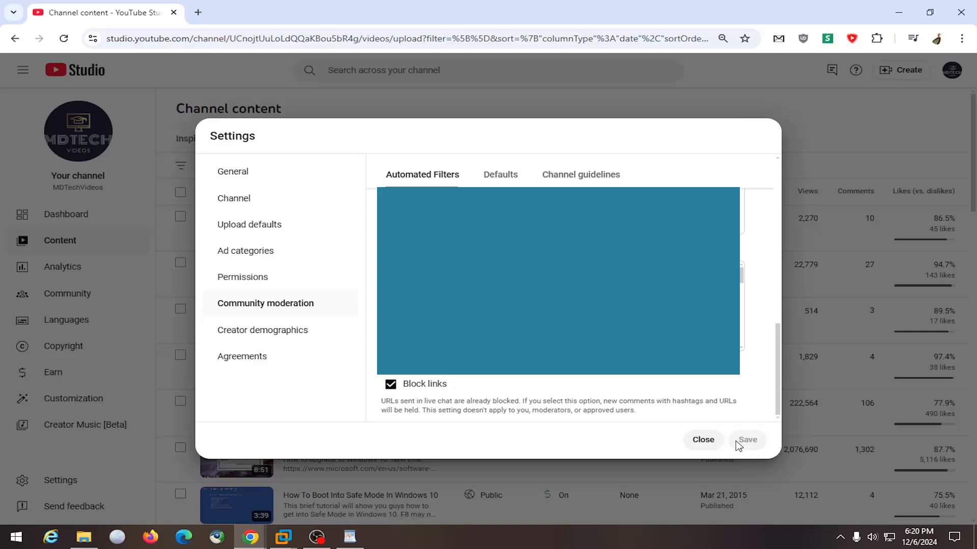
mouse_move(703, 439)
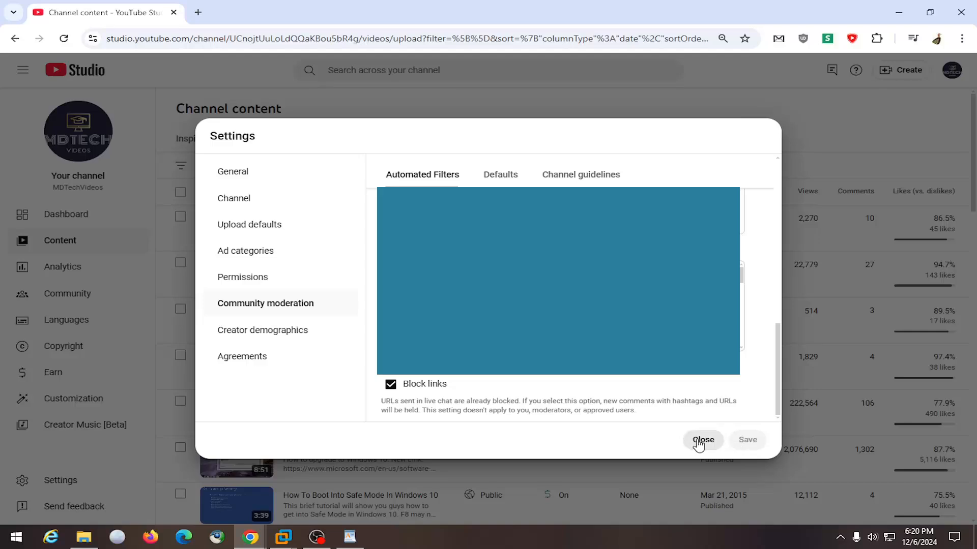
Step: With Block links enabled, close Settings and return to the Channel content list
click(703, 440)
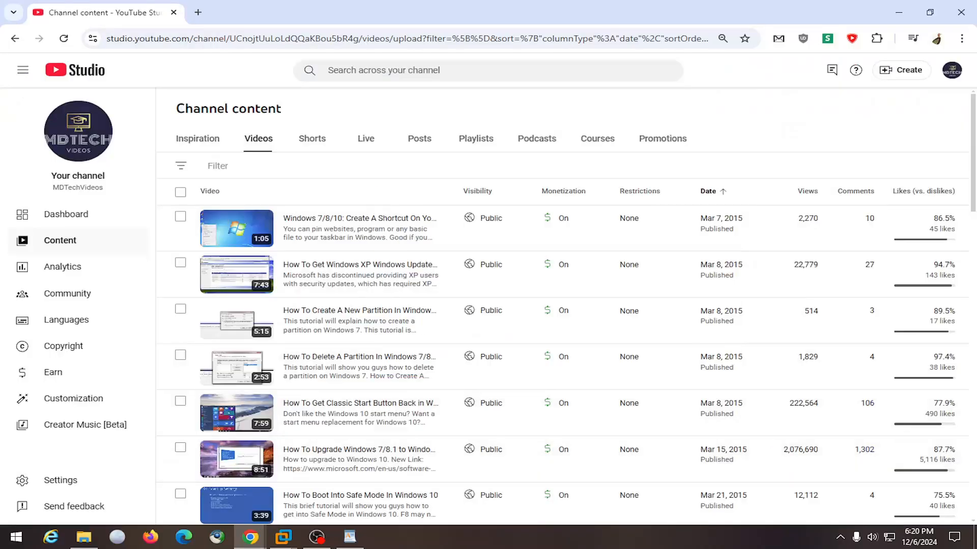